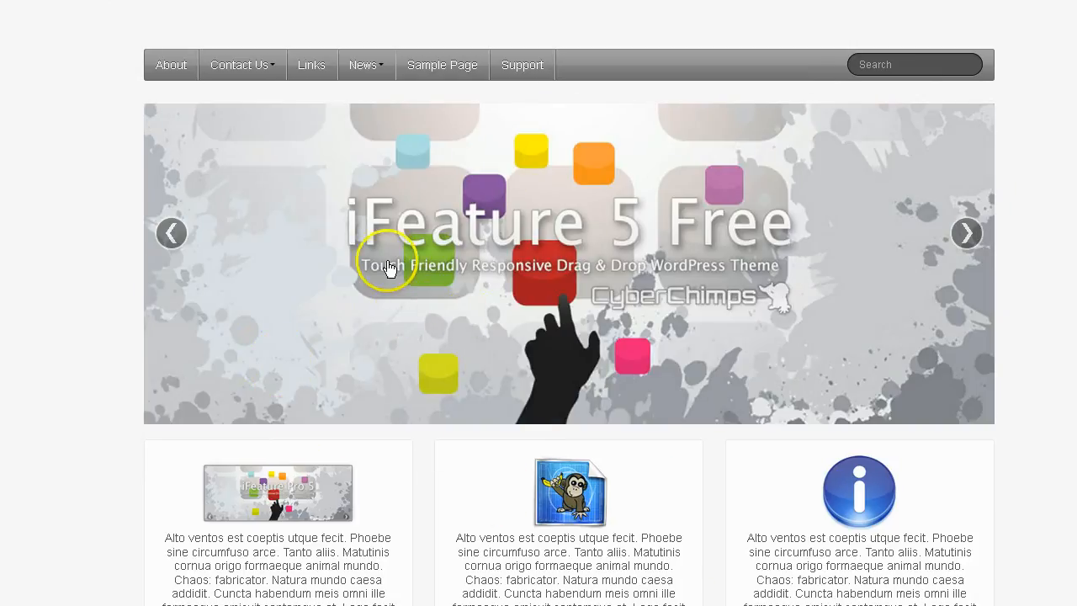
pyautogui.moveTo(671, 265)
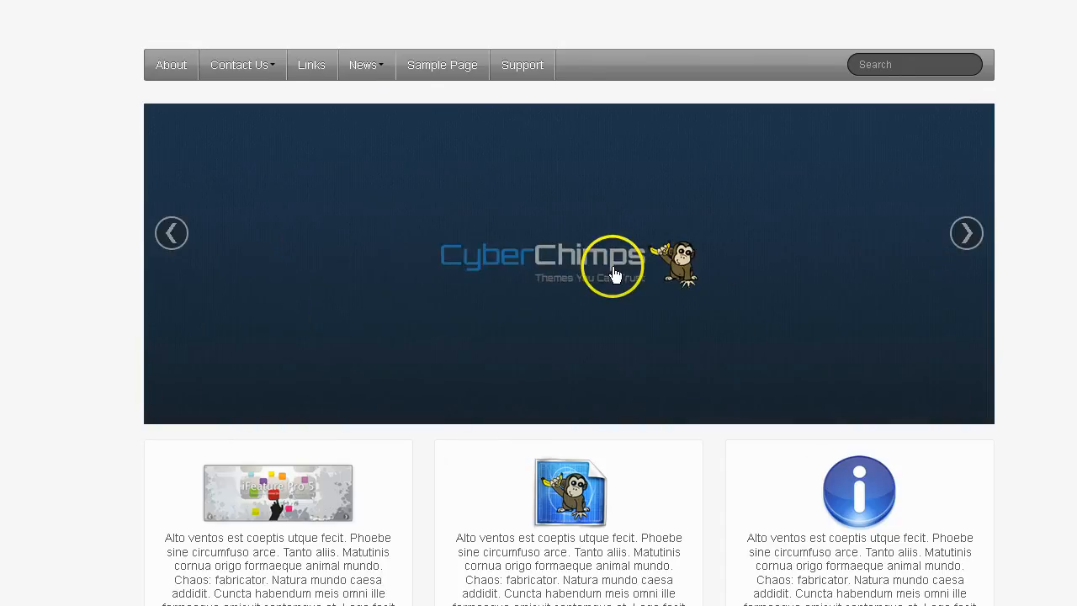
pyautogui.moveTo(562, 236)
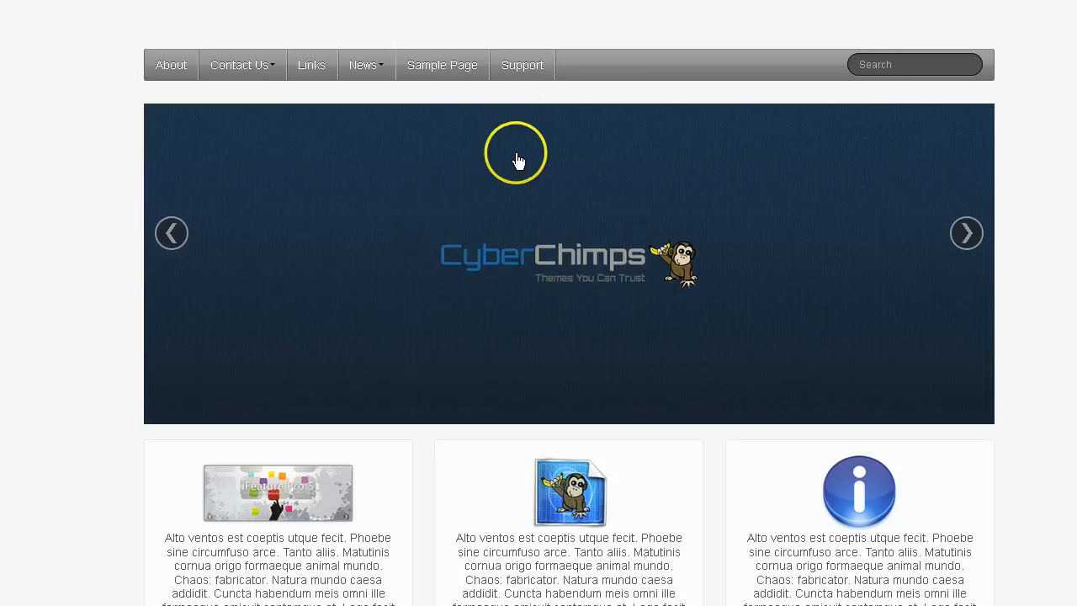
pyautogui.moveTo(518, 418)
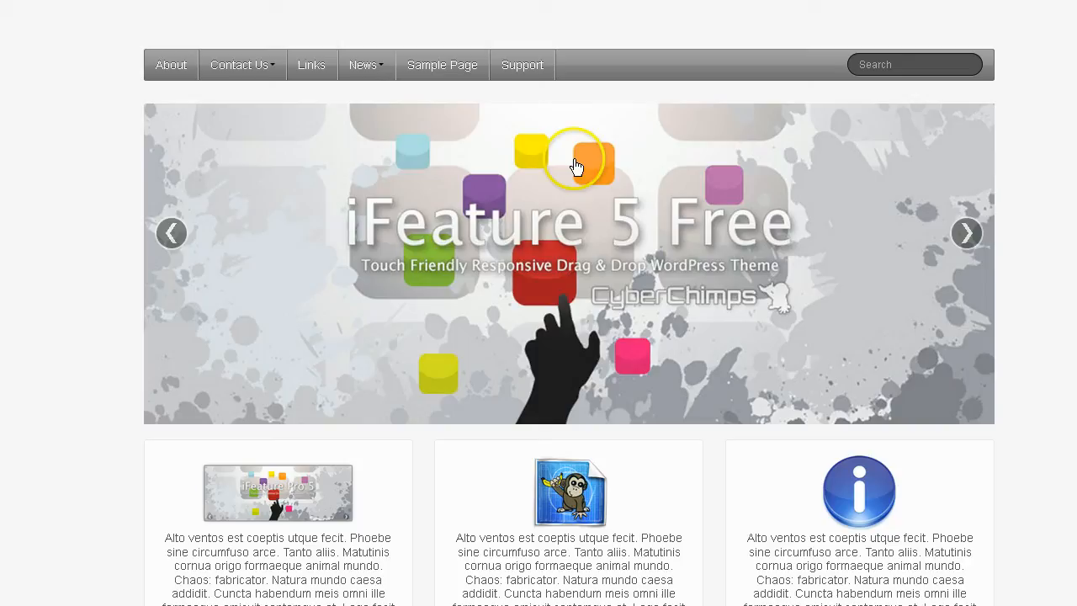
pyautogui.moveTo(572, 286)
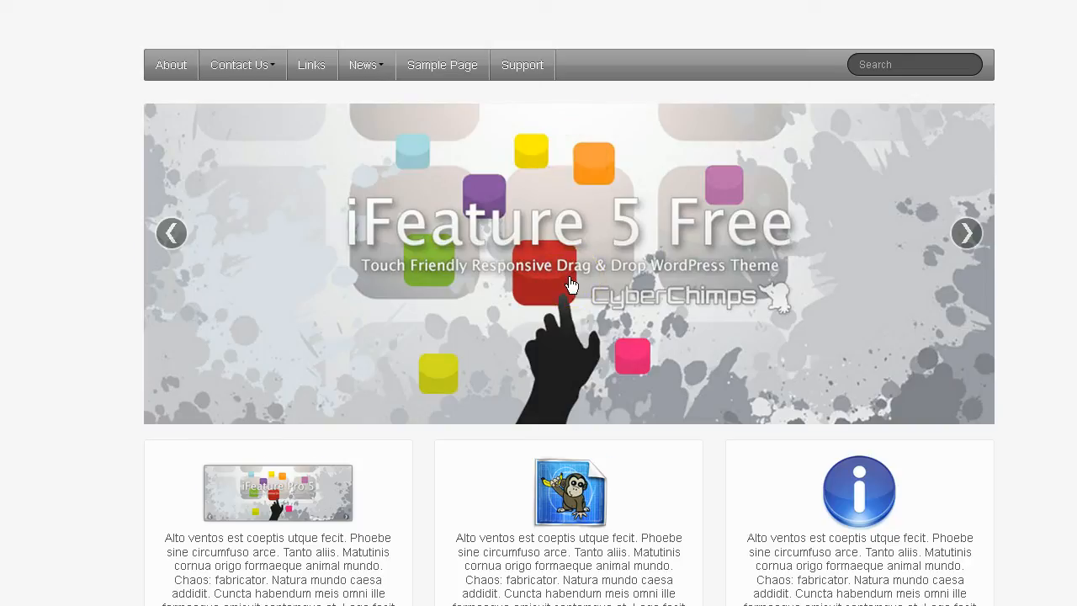
pyautogui.moveTo(118, 65)
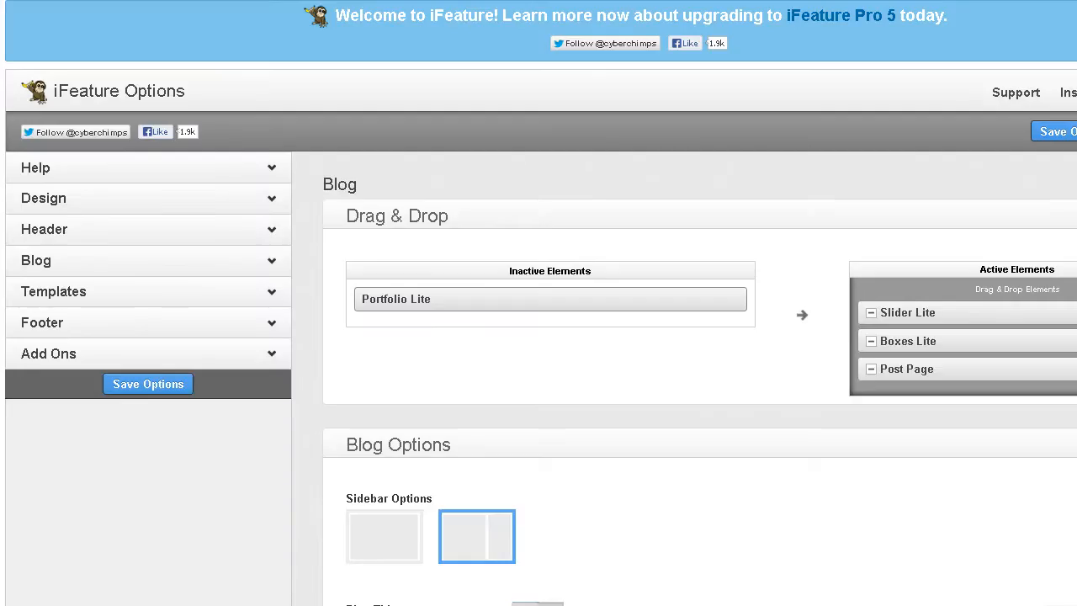
pyautogui.moveTo(13, 139)
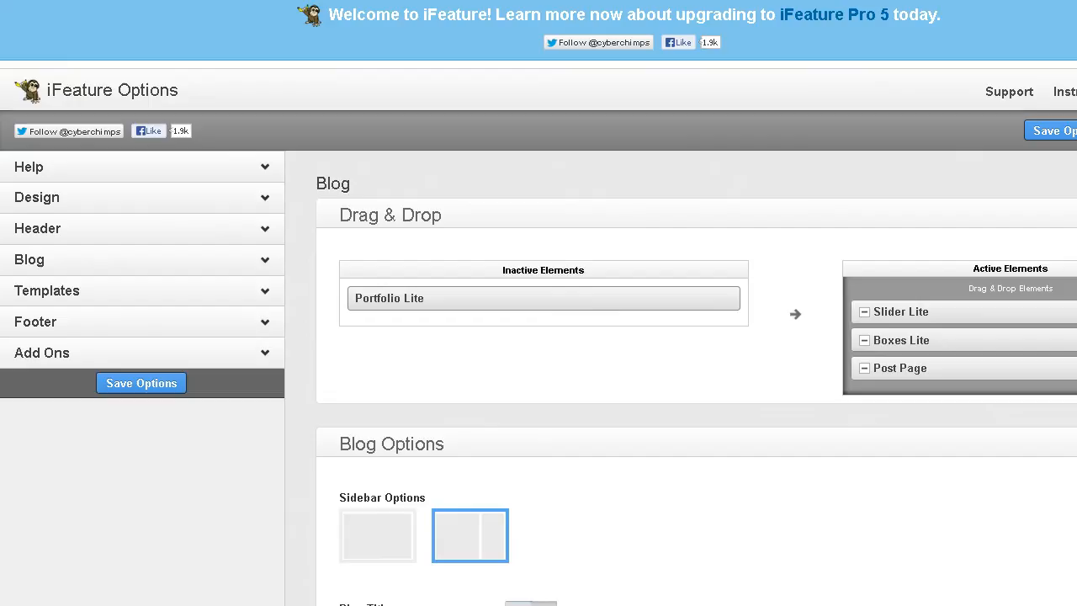
pyautogui.moveTo(897, 316)
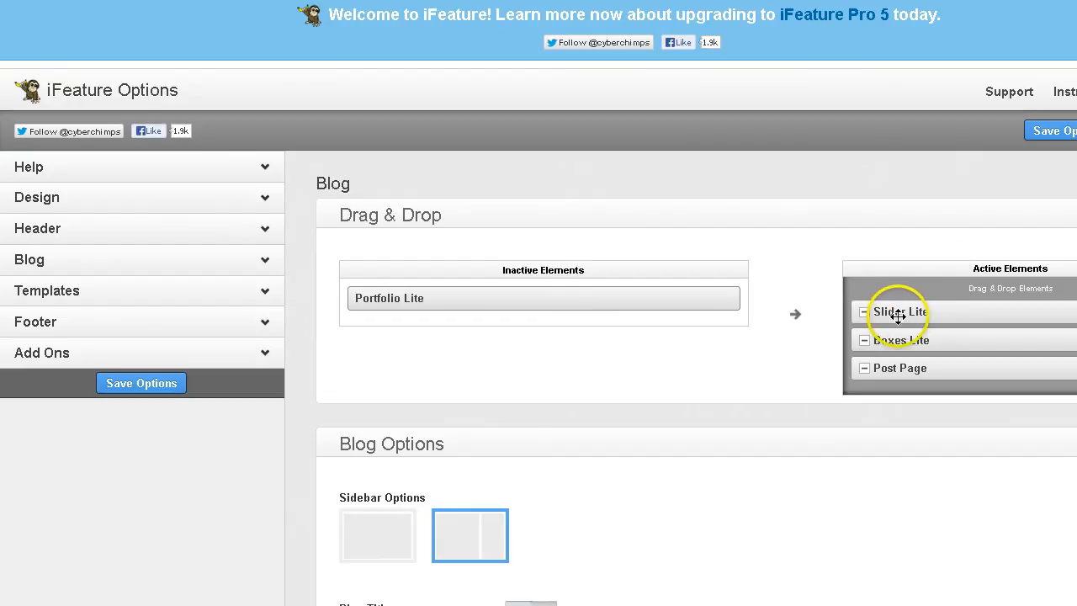
# Scroll the iFeature Options page down to the Blog Slider Lite image and URL fields
pyautogui.scroll(-3)
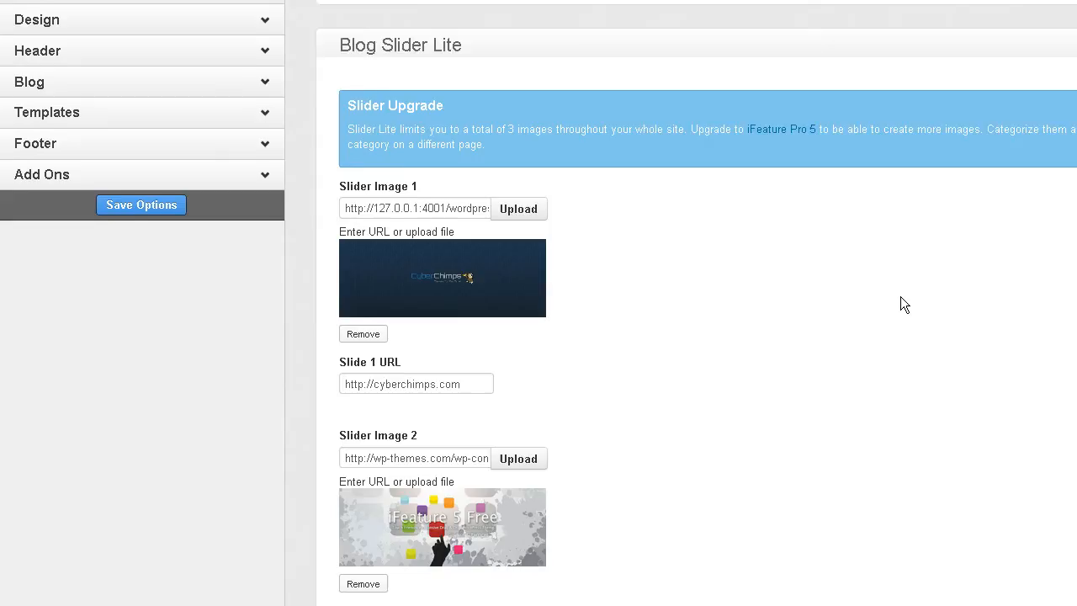
pyautogui.scroll(-3)
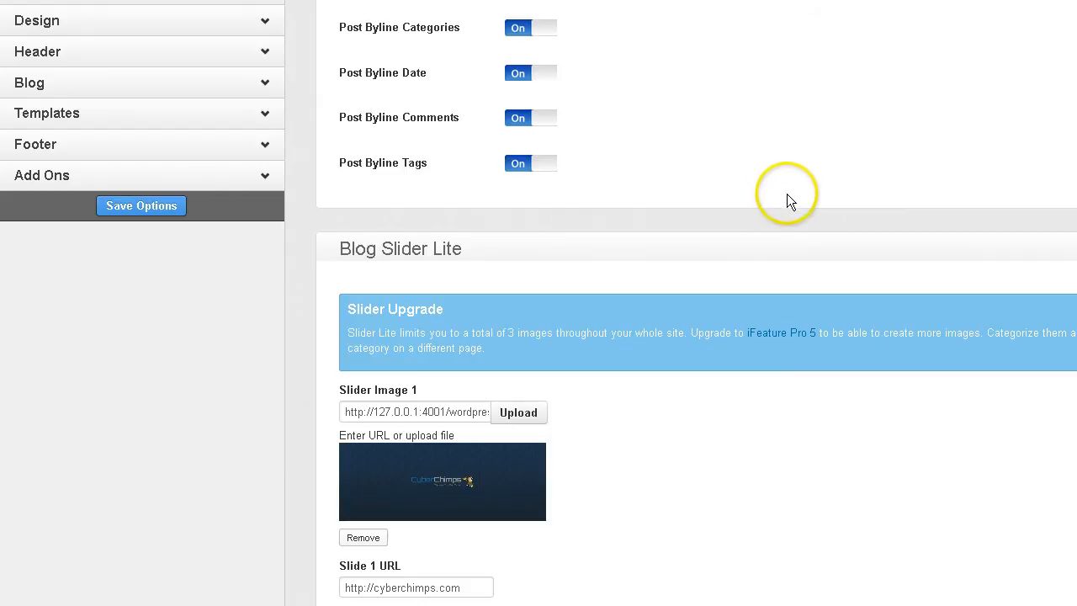
pyautogui.scroll(-3)
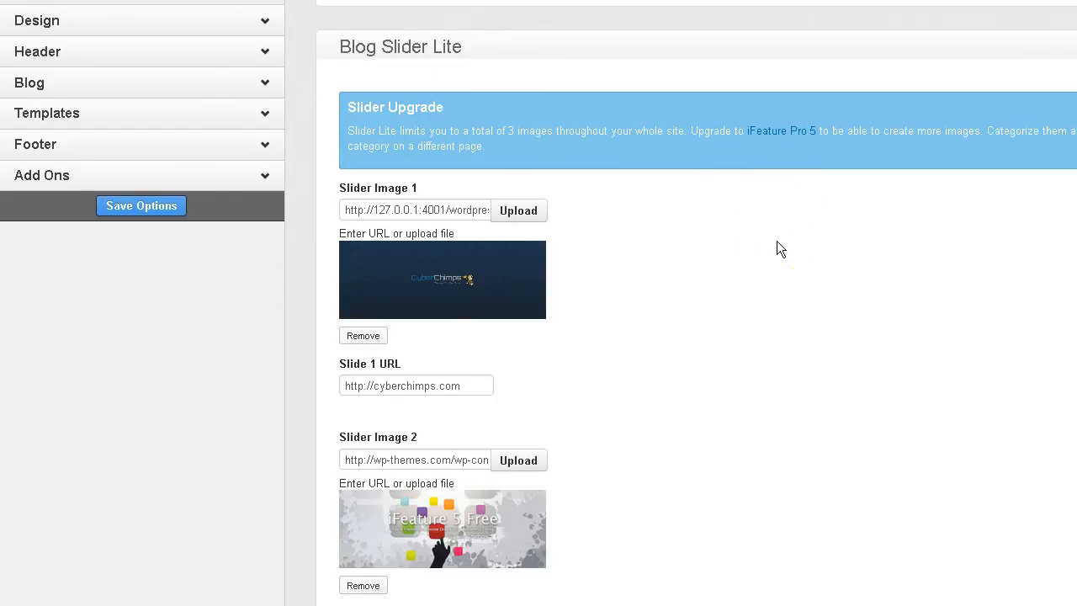
pyautogui.moveTo(775, 249)
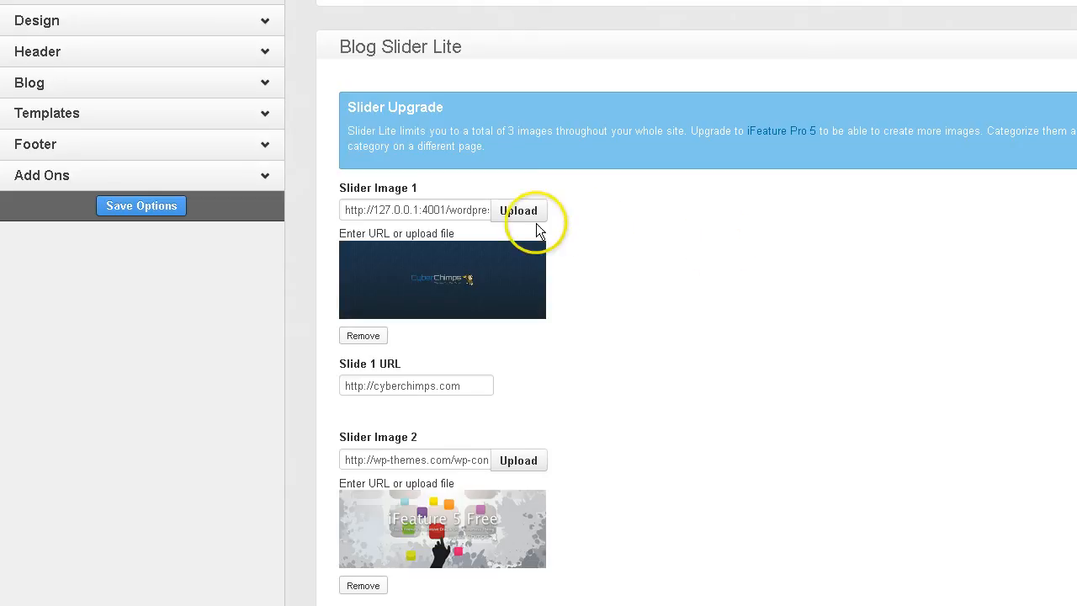
pyautogui.click(519, 211)
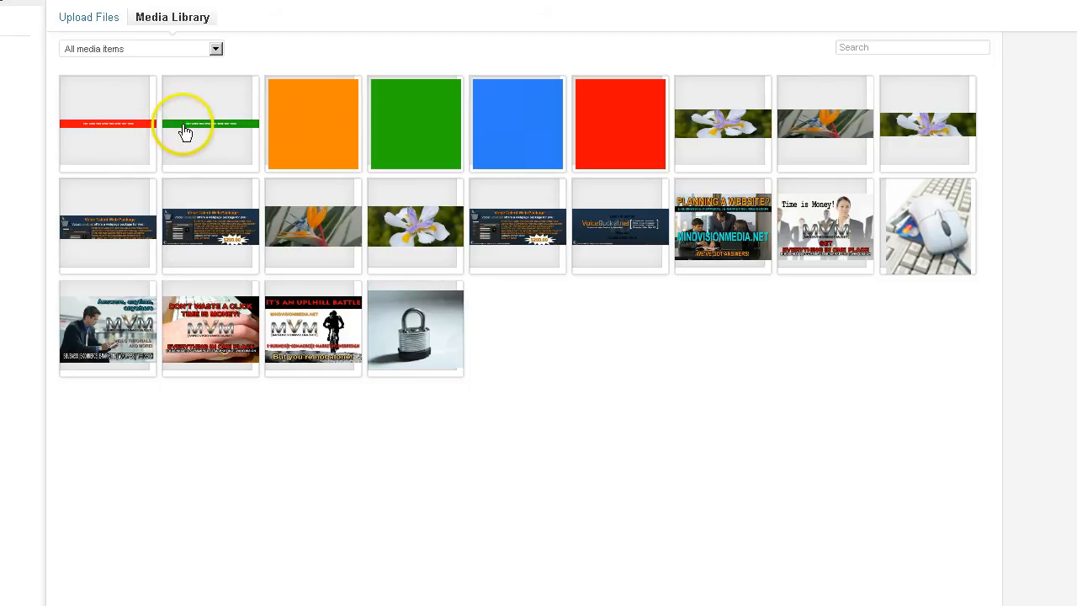
pyautogui.moveTo(125, 135)
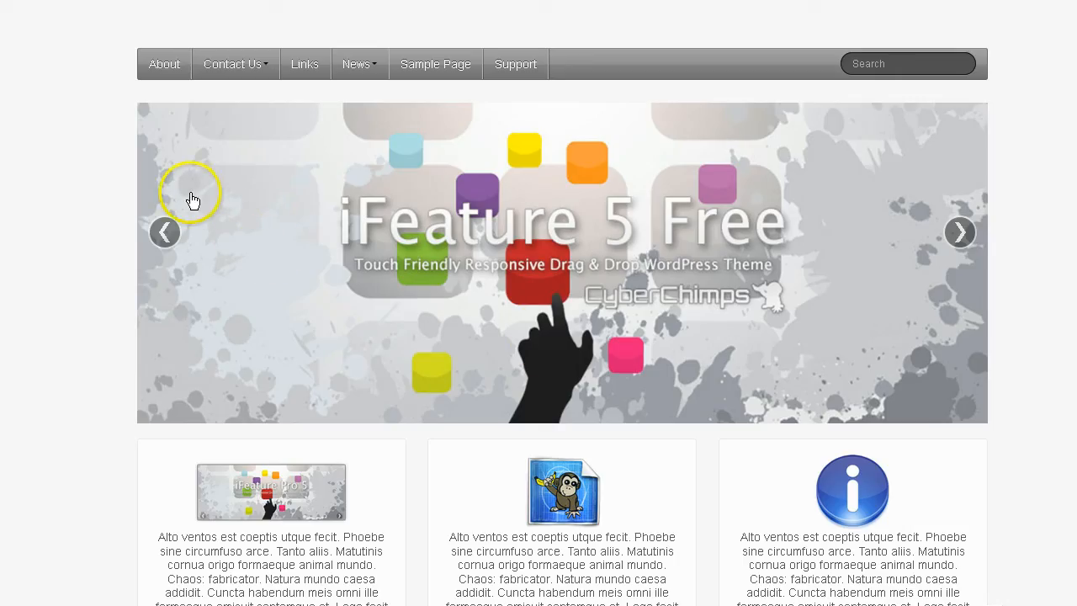
pyautogui.moveTo(991, 178)
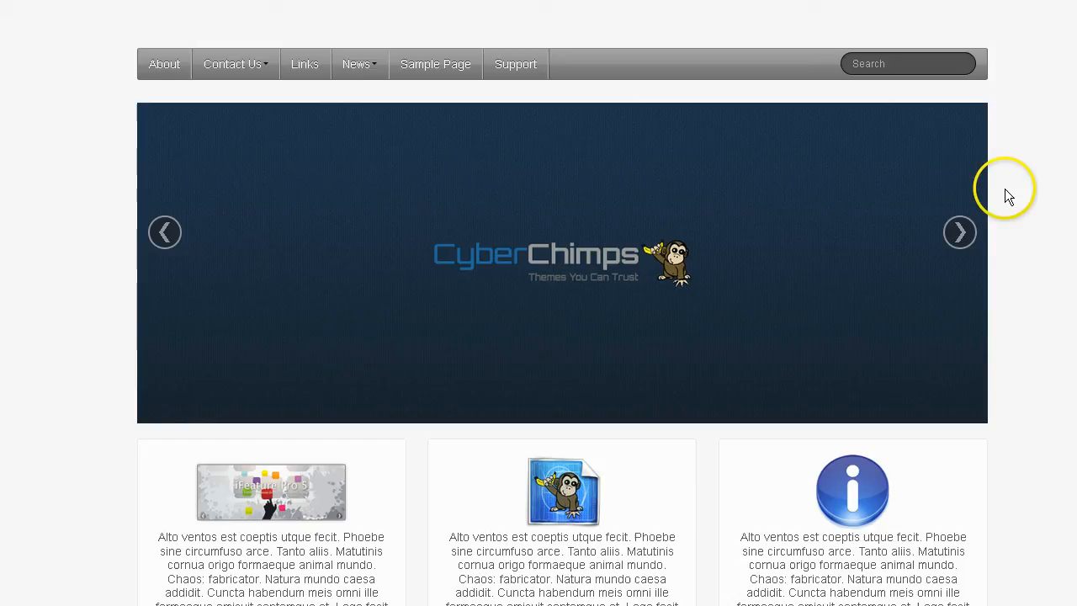
pyautogui.moveTo(146, 179)
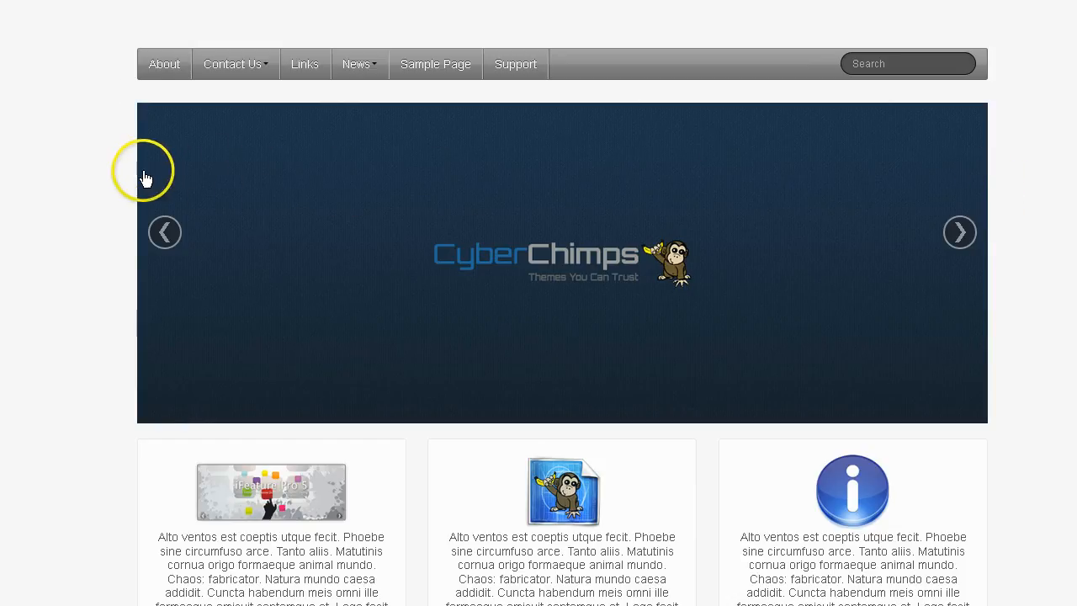
pyautogui.moveTo(597, 111)
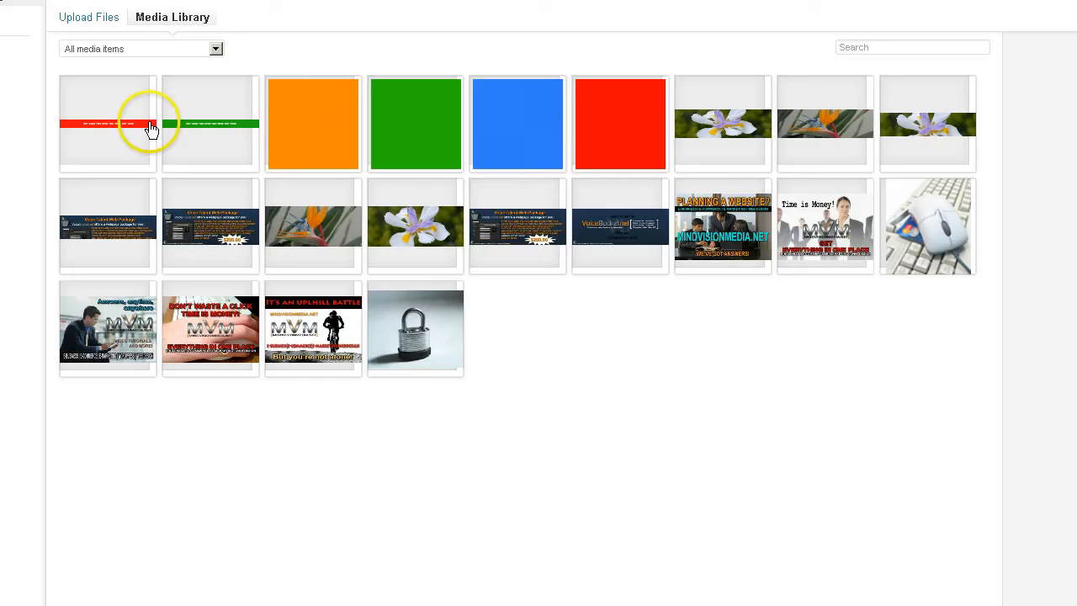
pyautogui.moveTo(108, 132)
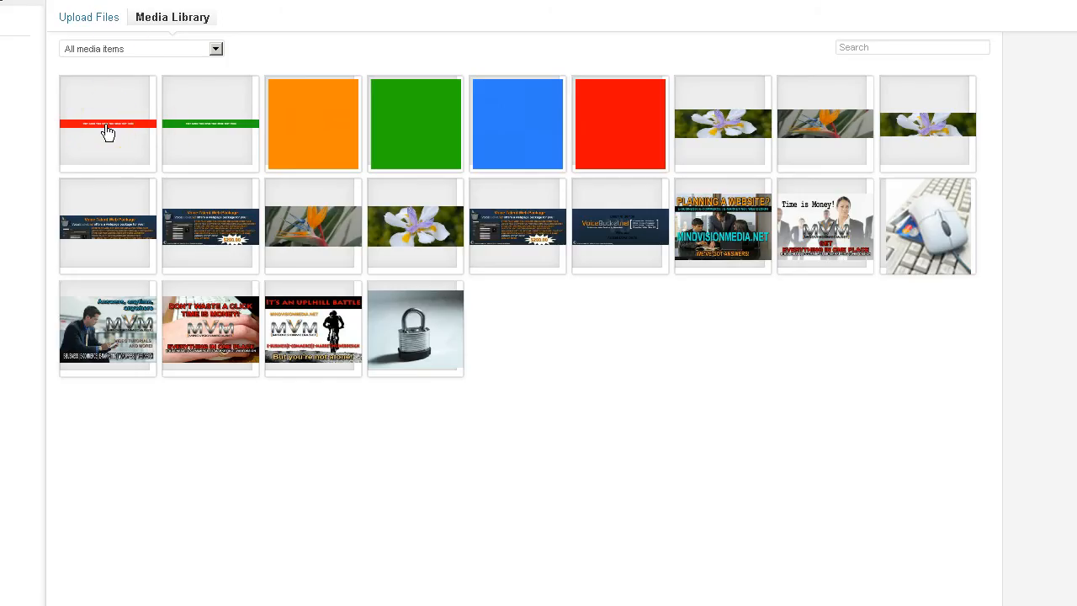
pyautogui.click(100, 131)
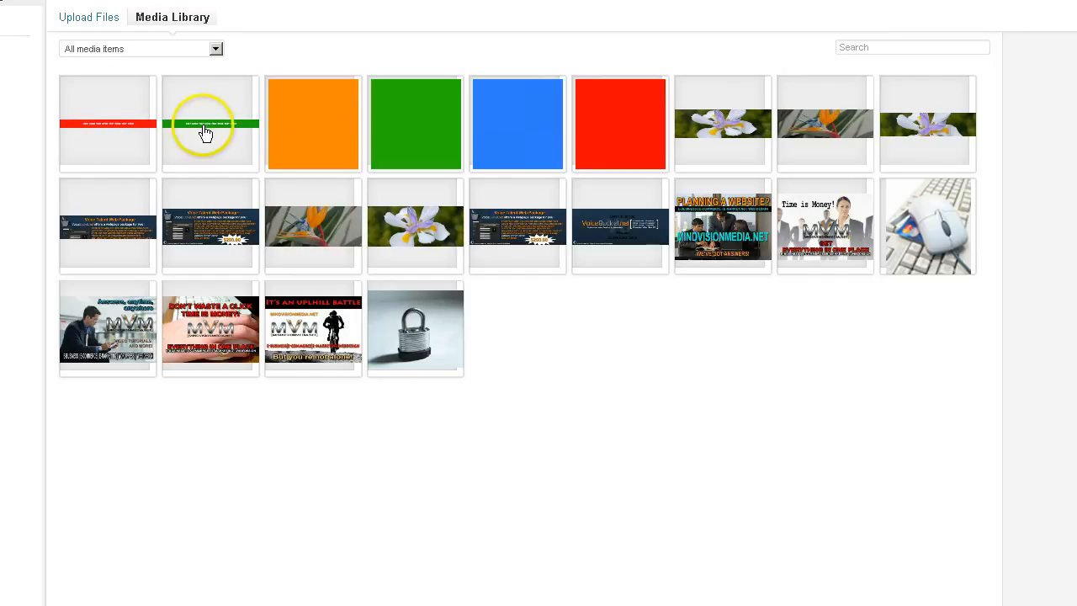
pyautogui.moveTo(112, 150)
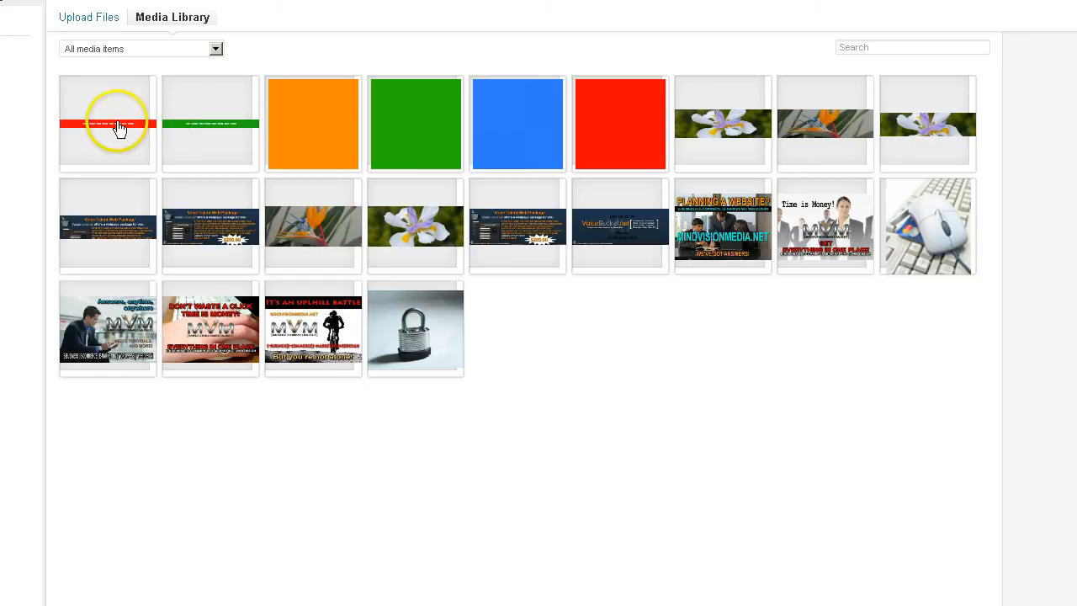
pyautogui.click(107, 123)
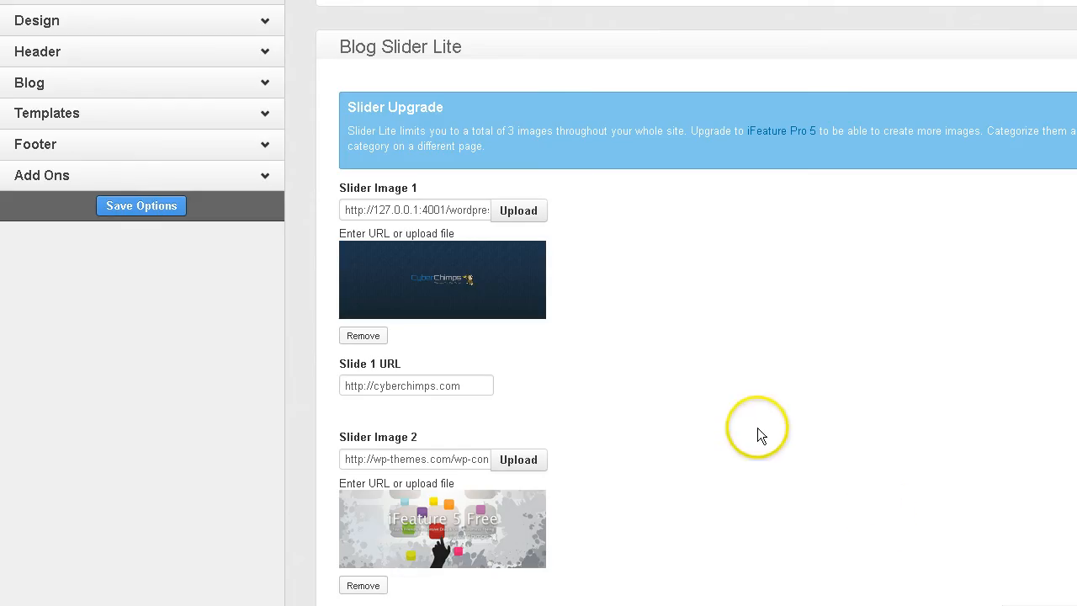
pyautogui.moveTo(732, 418)
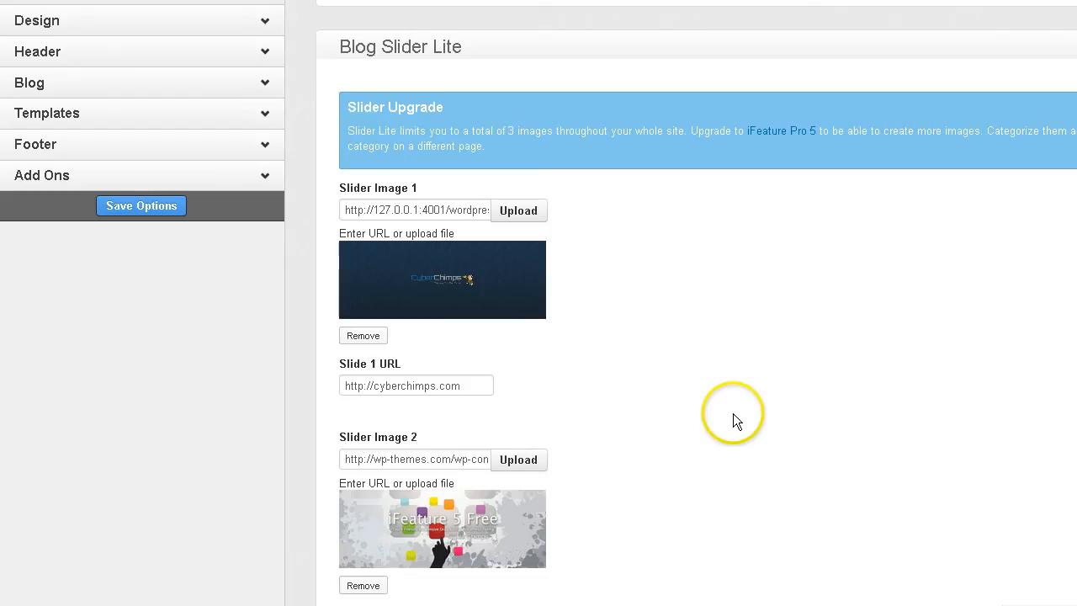
pyautogui.moveTo(519, 210)
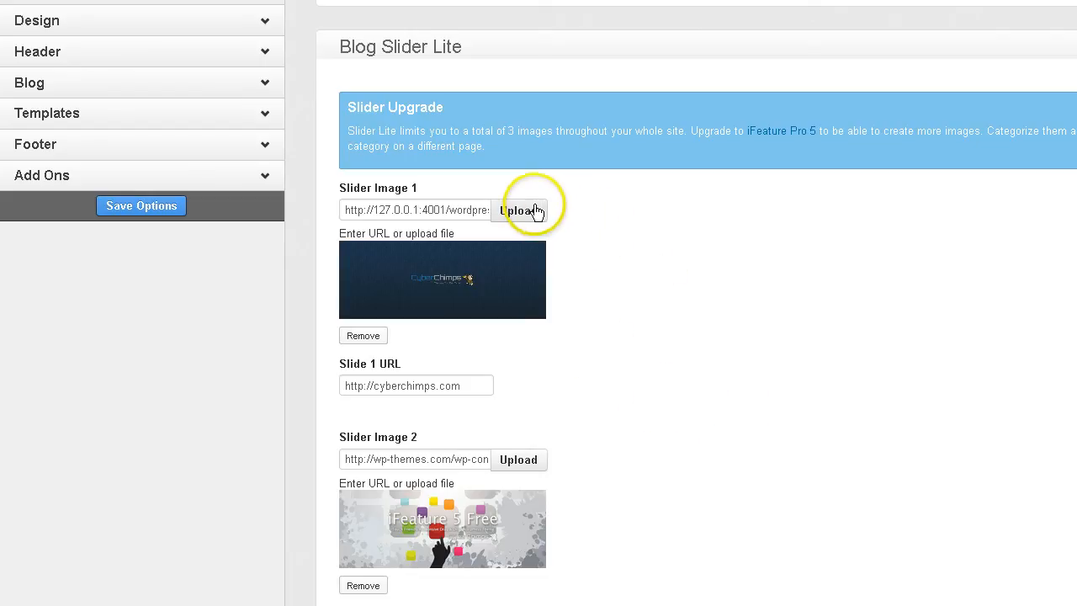
pyautogui.moveTo(588, 470)
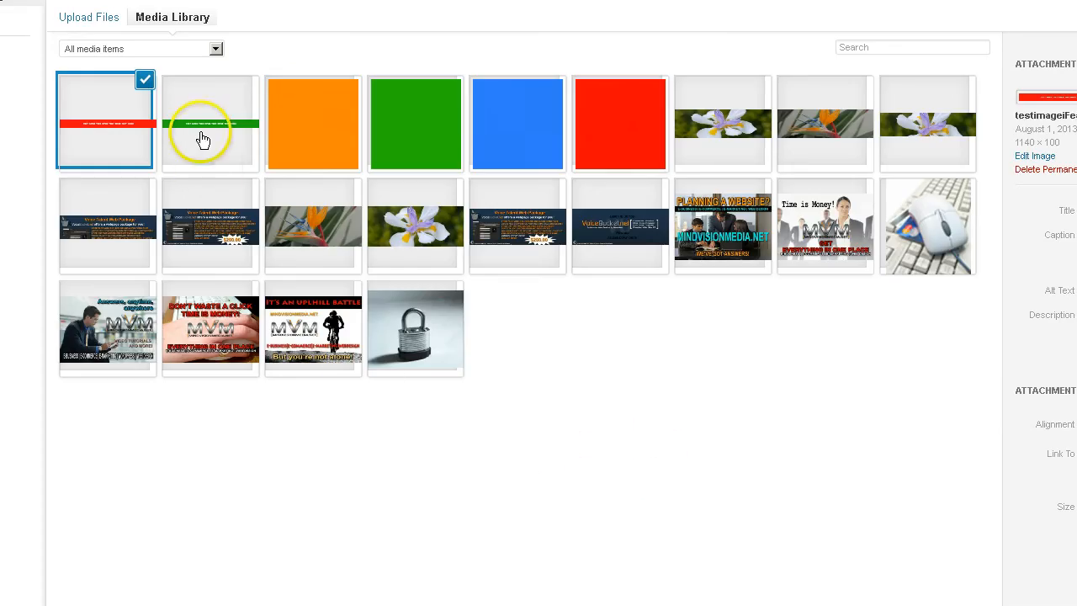
# Pick the green test image thumbnail in the Media Library for the slider image field
pyautogui.click(208, 123)
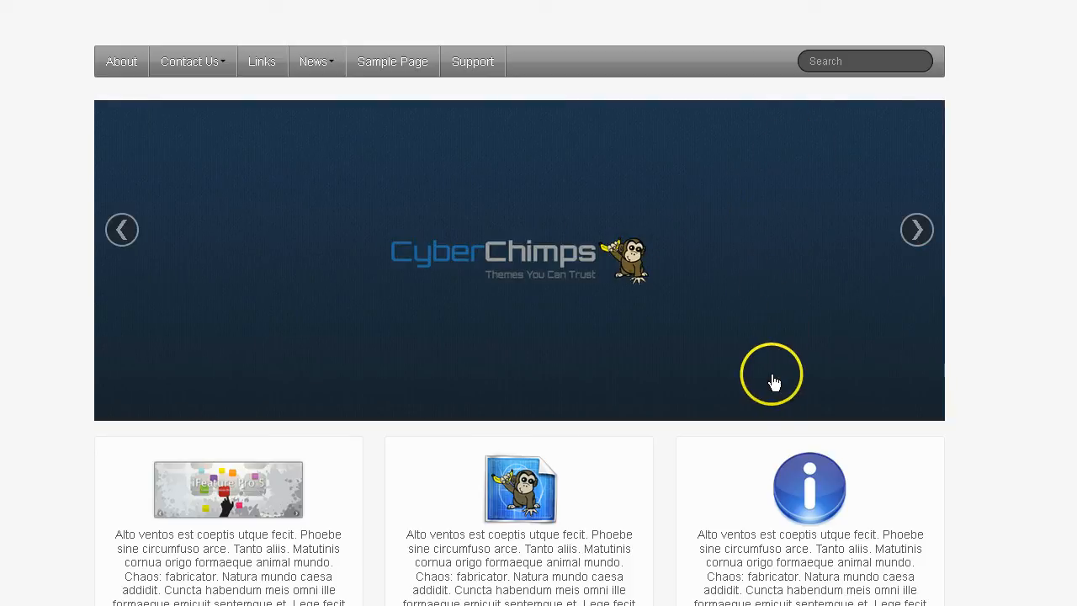
pyautogui.moveTo(796, 110)
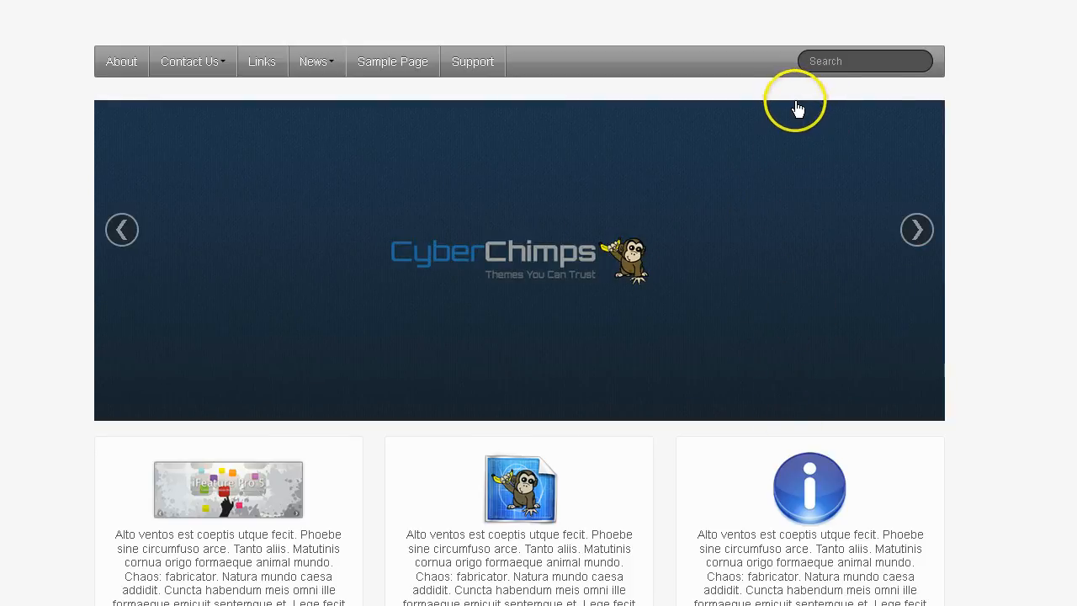
pyautogui.moveTo(994, 373)
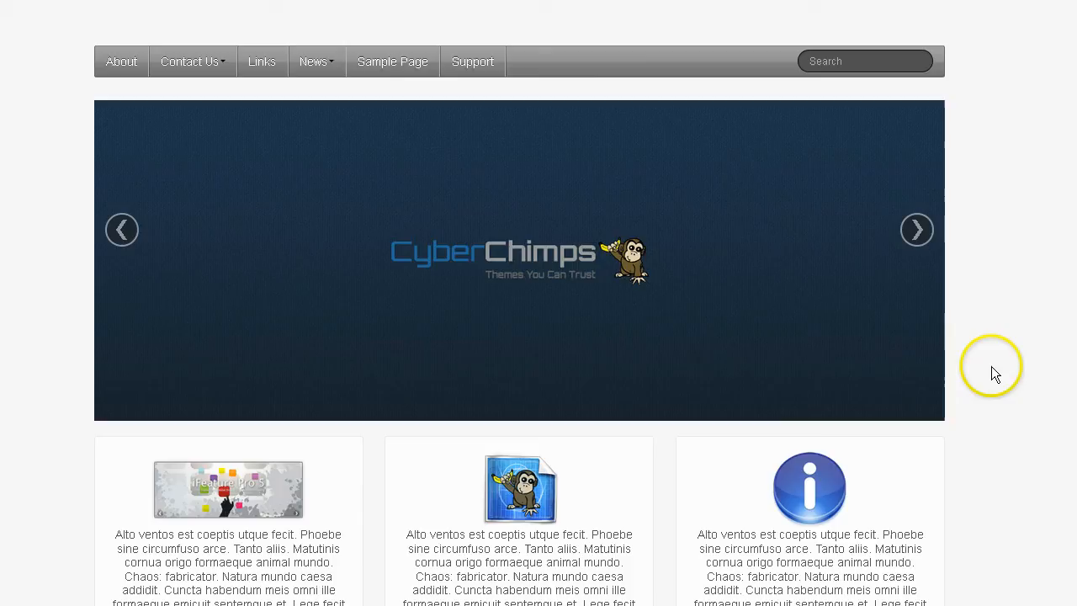
pyautogui.moveTo(915, 429)
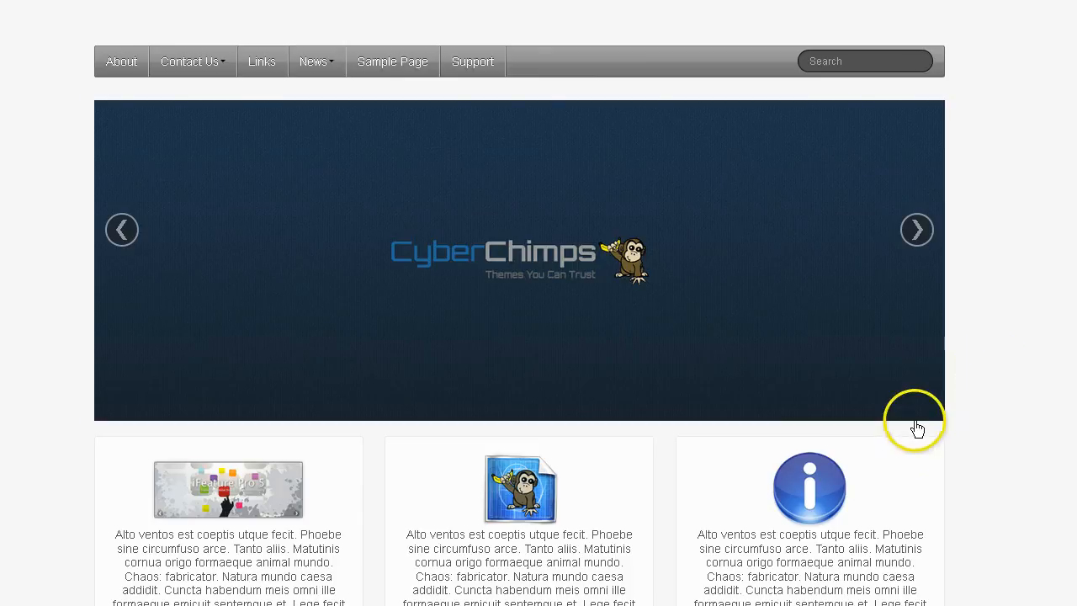
pyautogui.moveTo(782, 174)
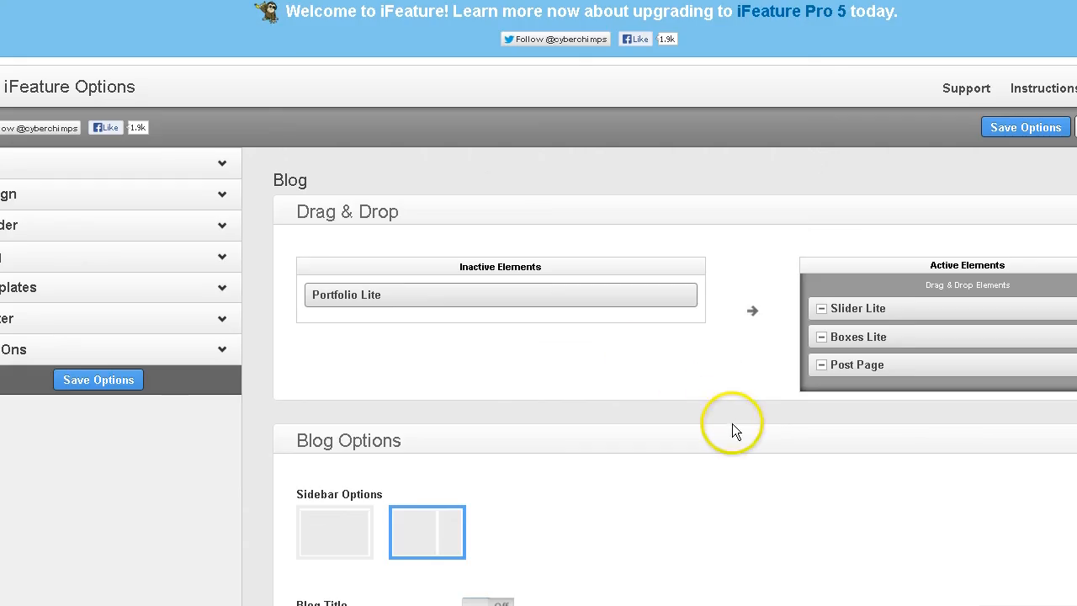
# Review the slider image fields, then load the homepage showing the short red test slide
pyautogui.scroll(-3)
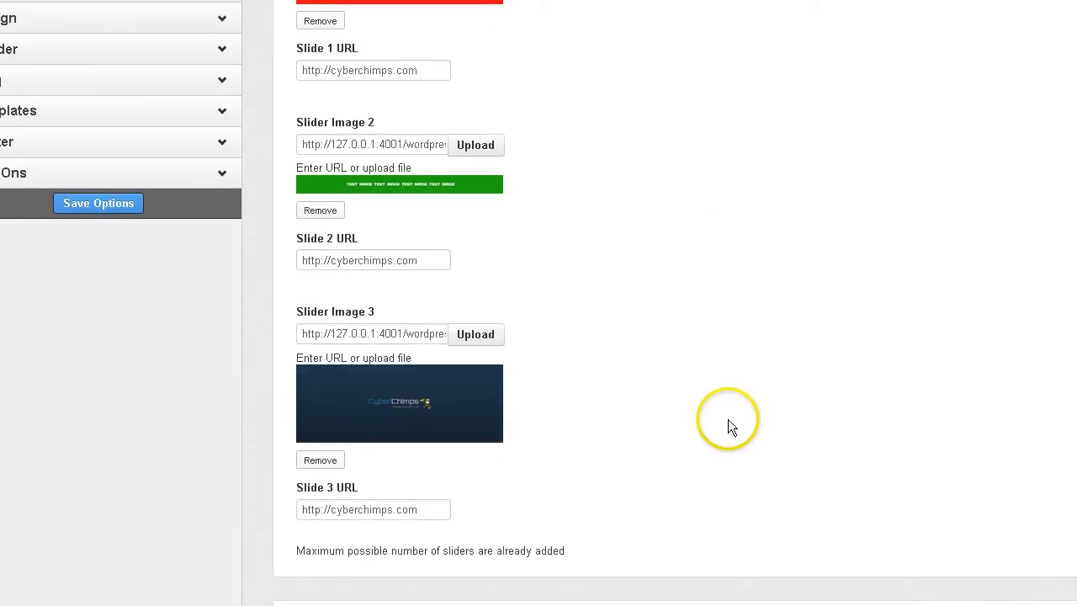
pyautogui.moveTo(256, 87)
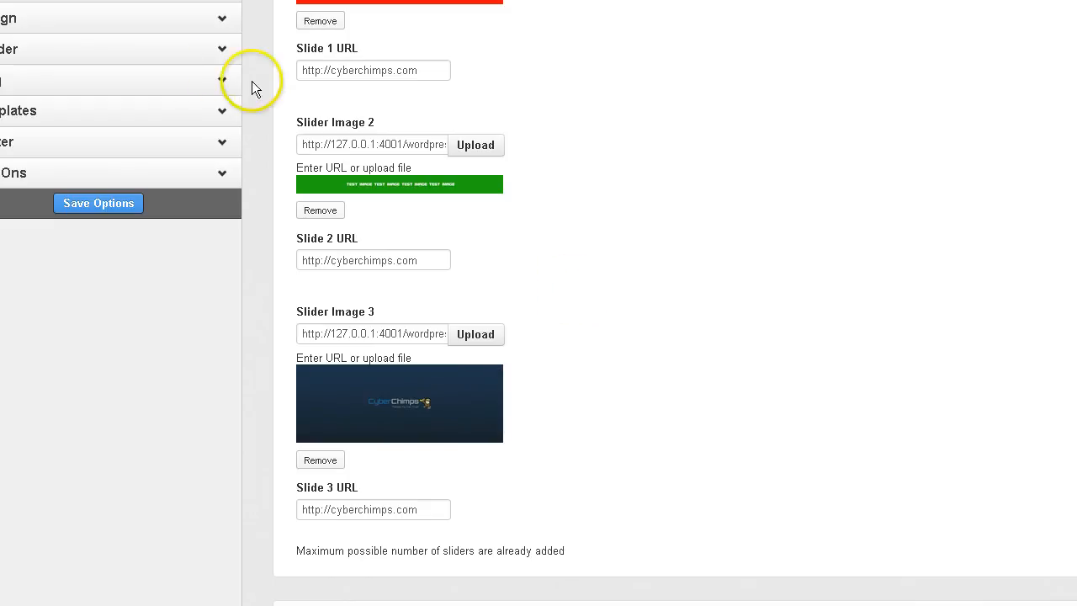
pyautogui.click(97, 202)
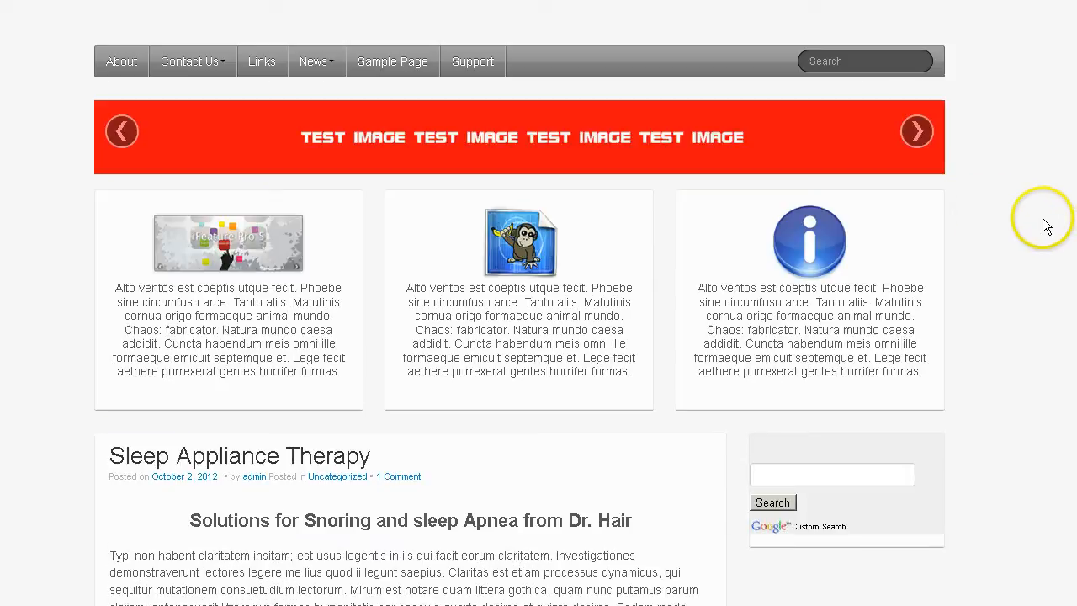
pyautogui.moveTo(794, 182)
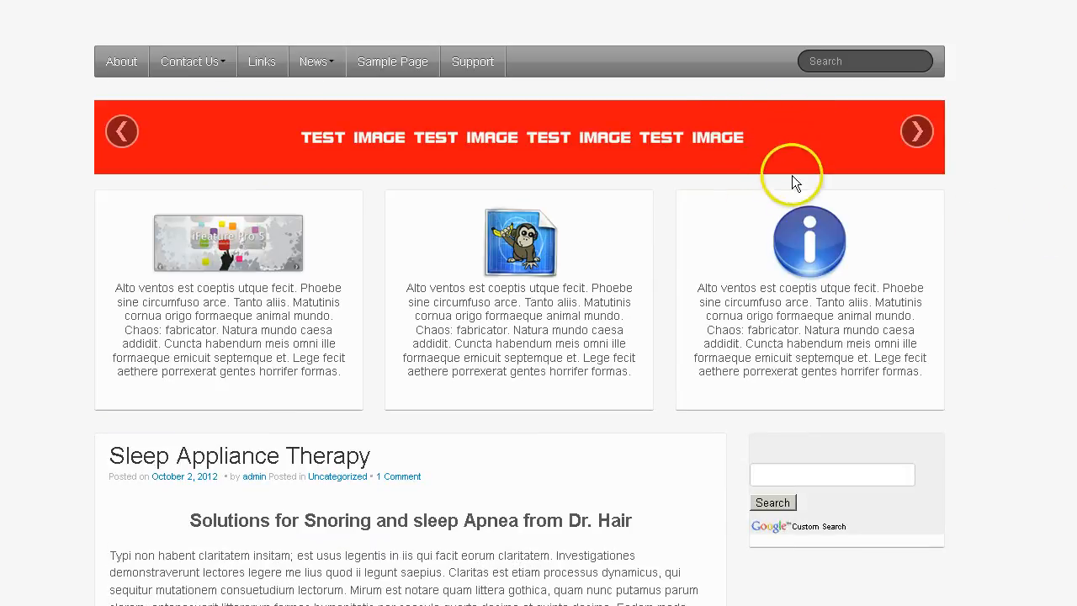
pyautogui.moveTo(755, 183)
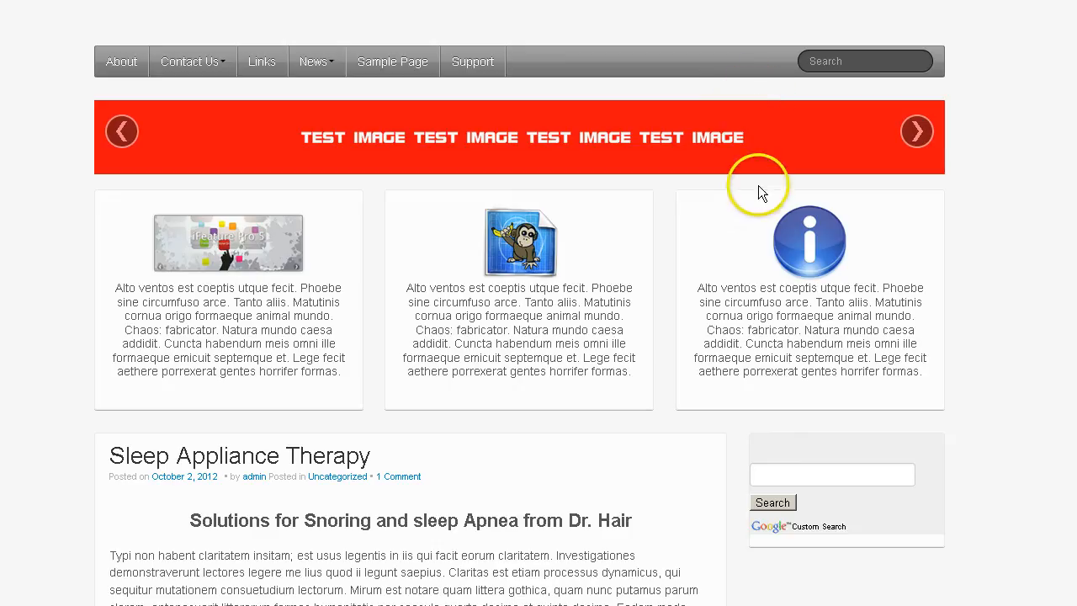
pyautogui.moveTo(766, 111)
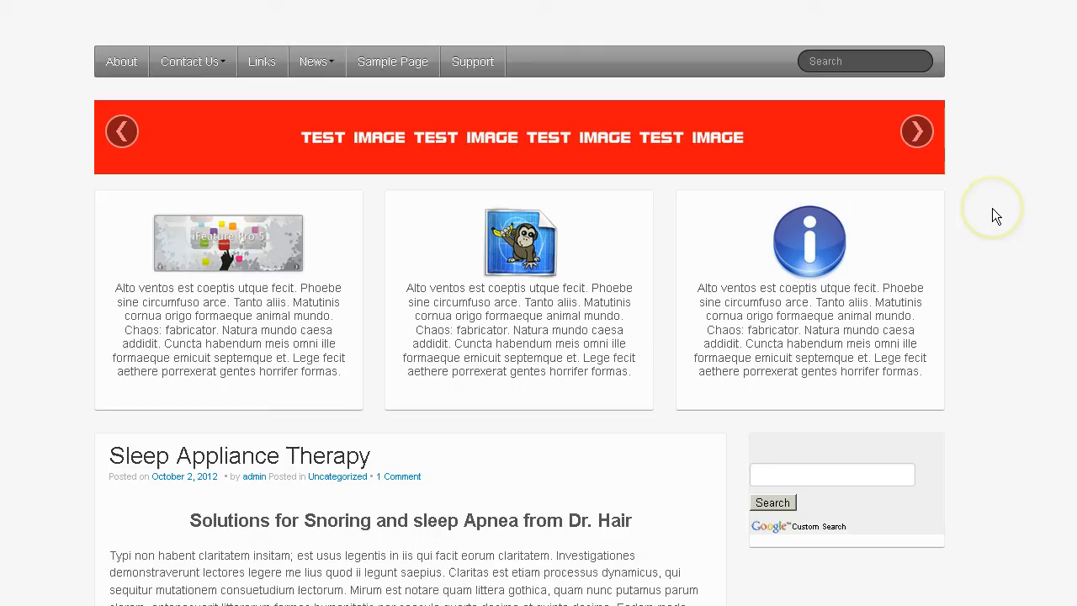
pyautogui.moveTo(996, 216)
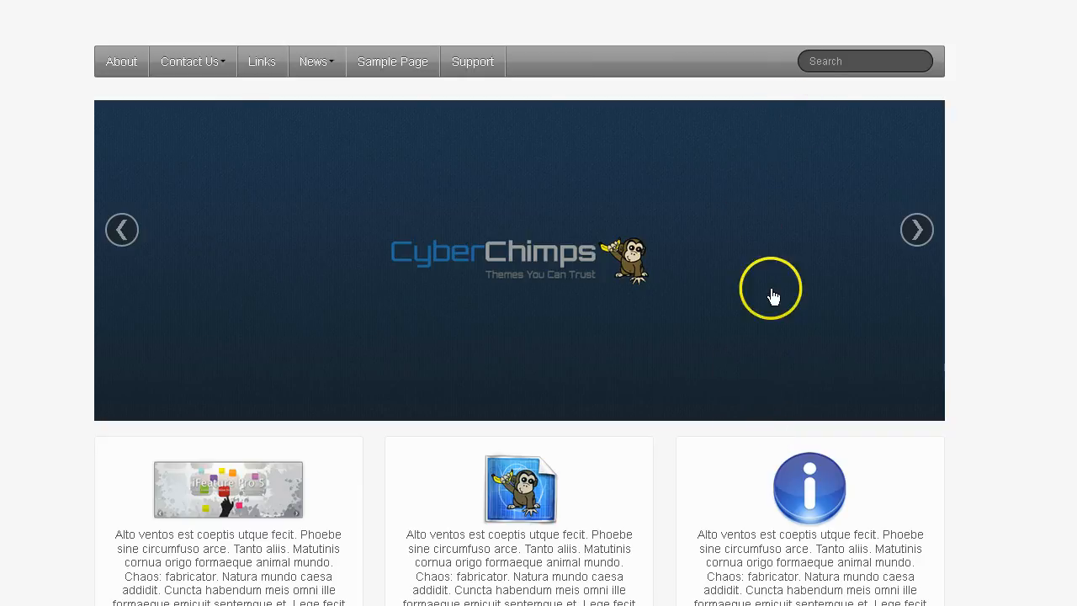
pyautogui.moveTo(845, 421)
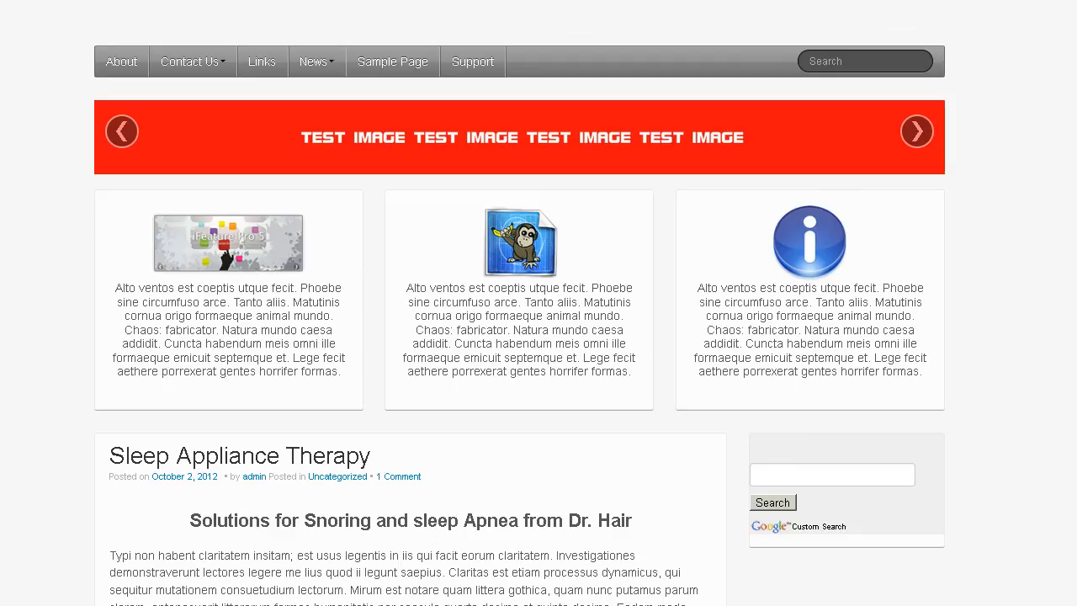
pyautogui.click(916, 131)
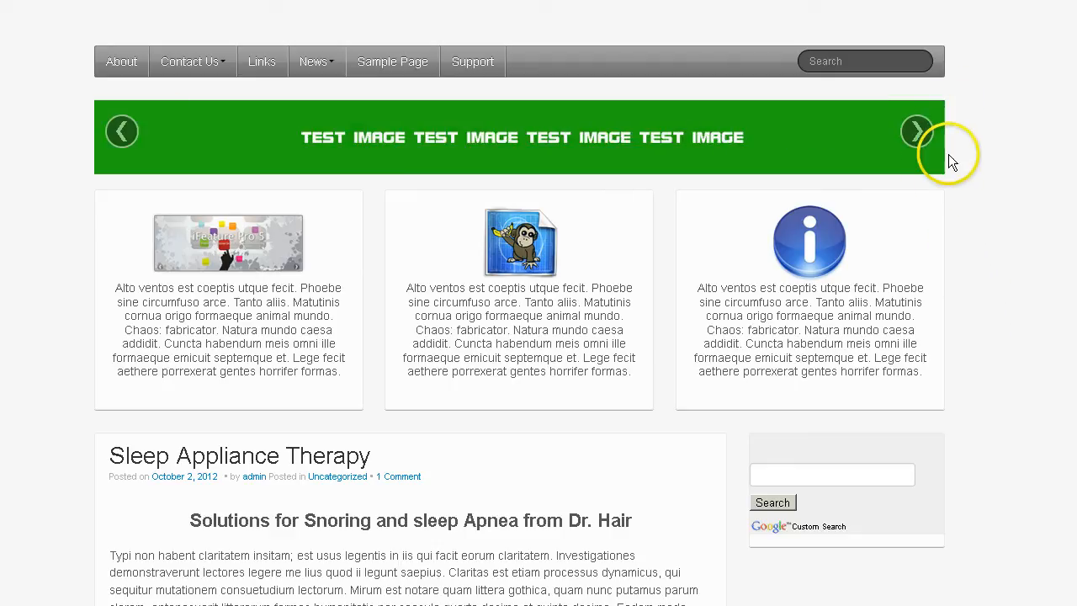
pyautogui.moveTo(955, 168)
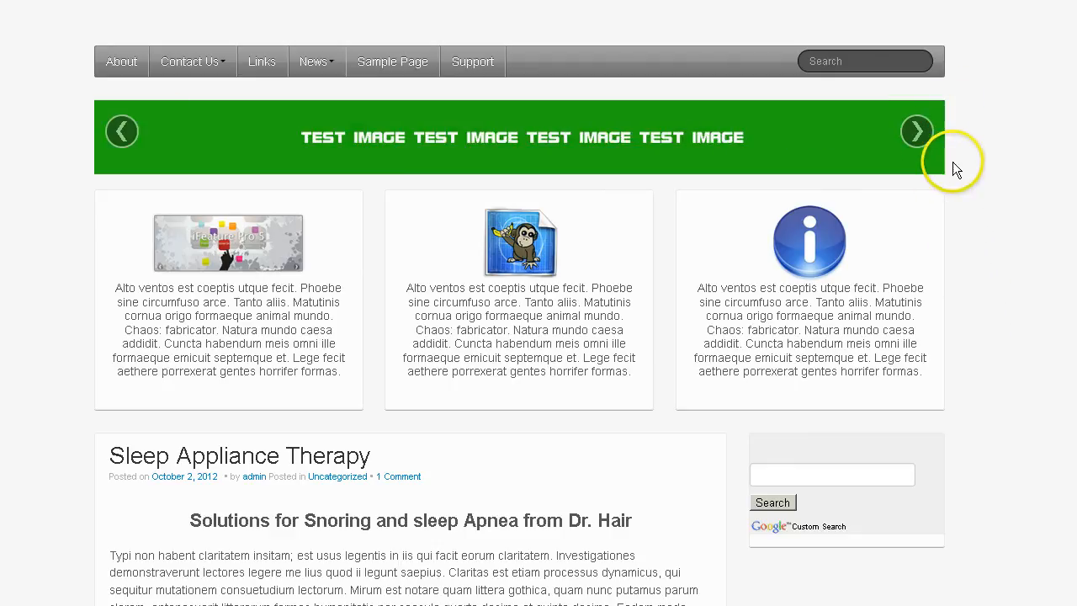
pyautogui.moveTo(957, 178)
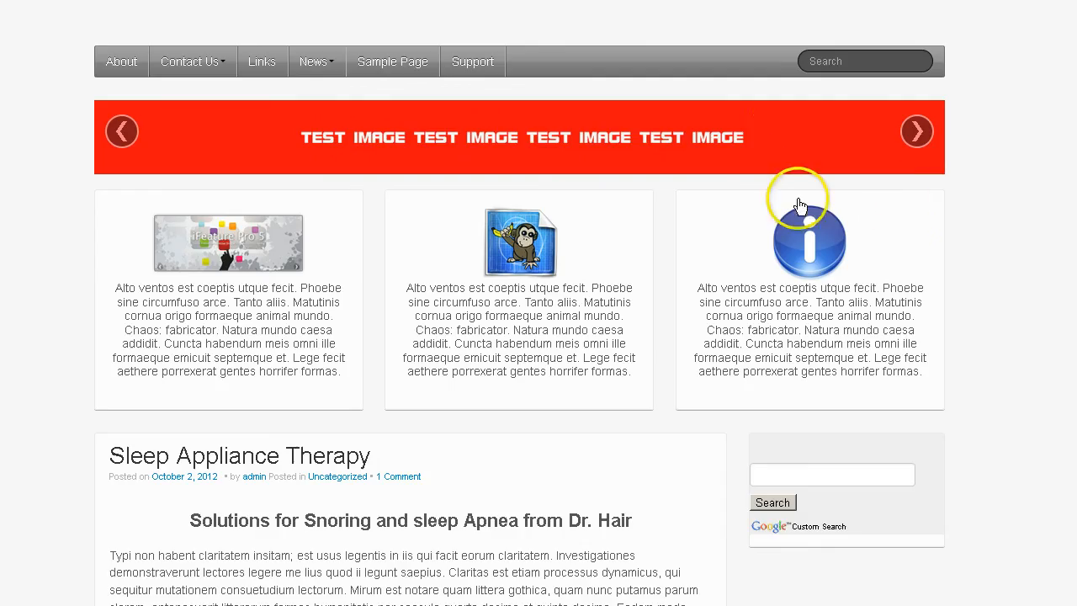
pyautogui.moveTo(799, 132)
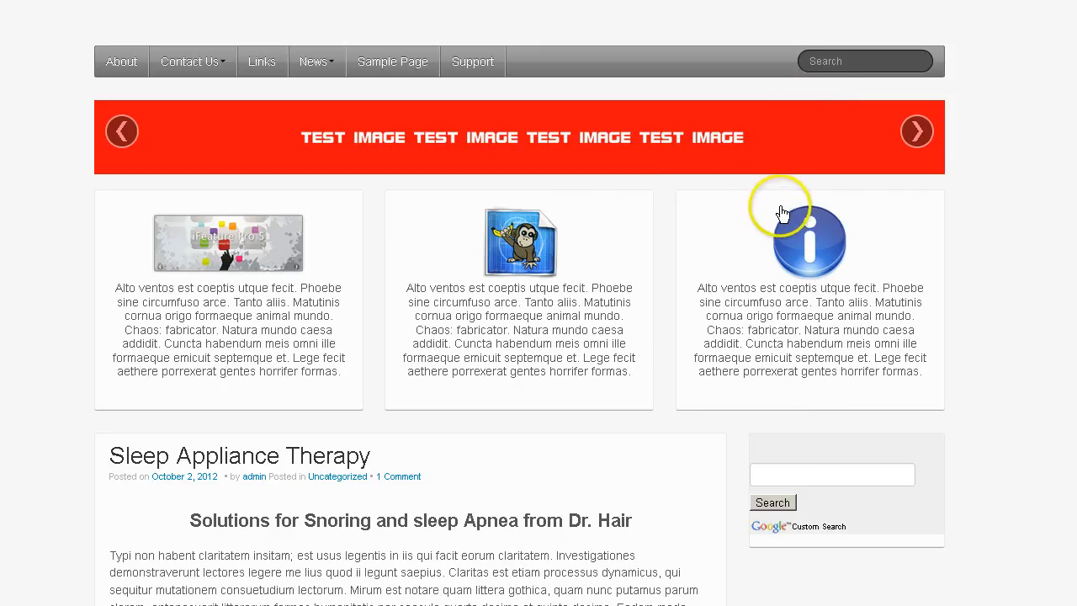
pyautogui.moveTo(778, 259)
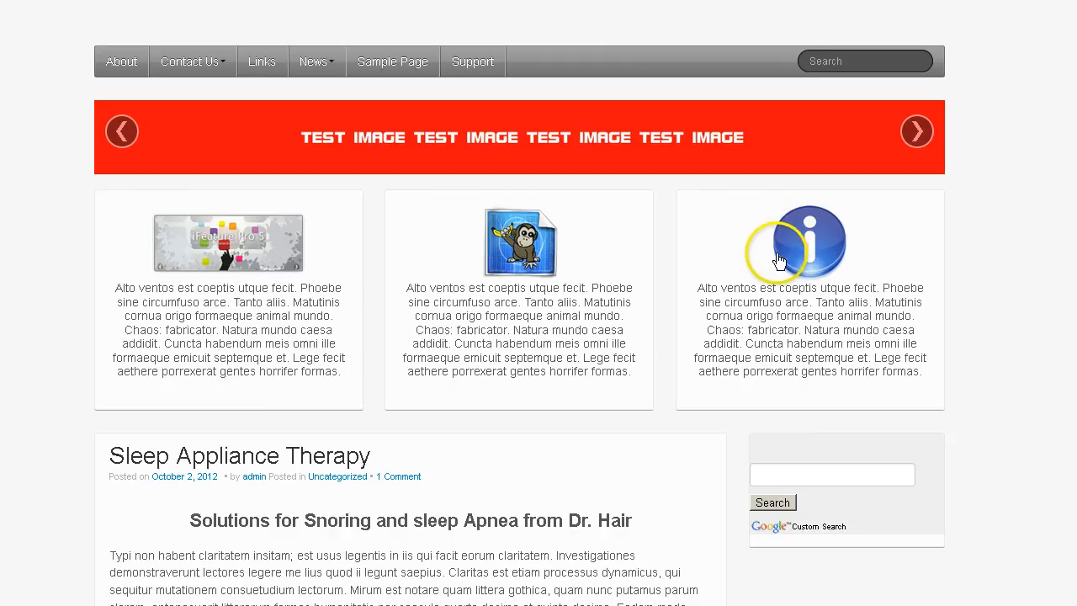
pyautogui.click(915, 132)
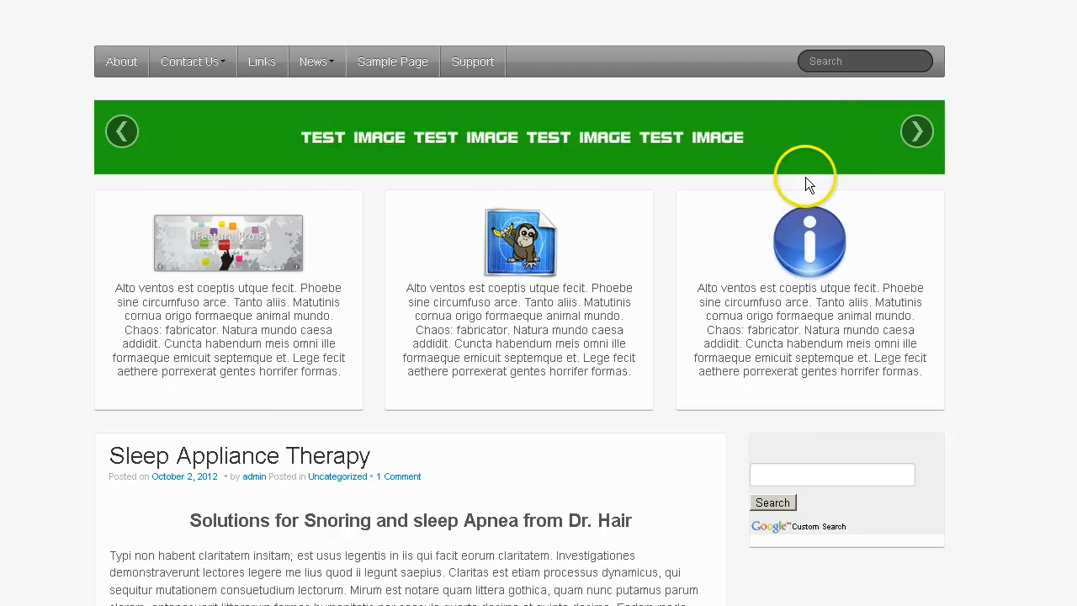
pyautogui.moveTo(280, 171)
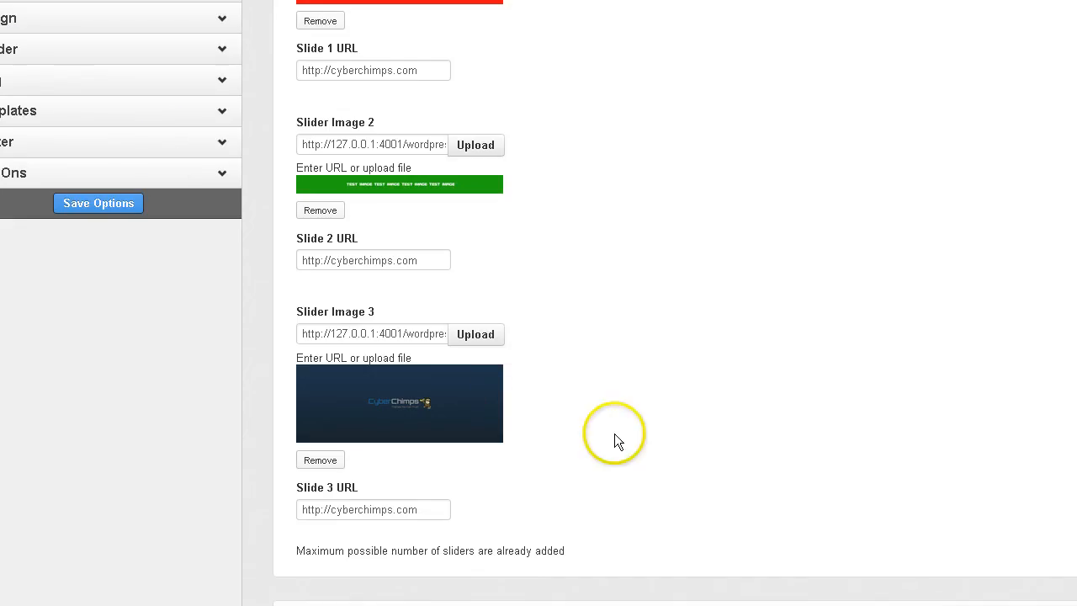
pyautogui.moveTo(444, 436)
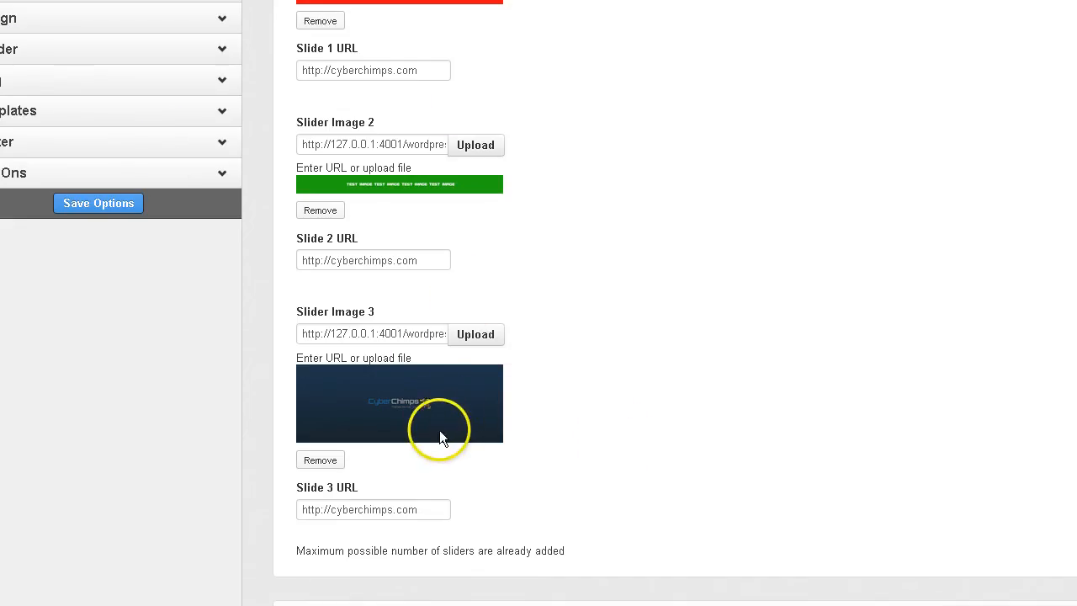
# Scroll the iFeature Options to Slider Images 1–3: red, green and CyberChimps
pyautogui.scroll(-3)
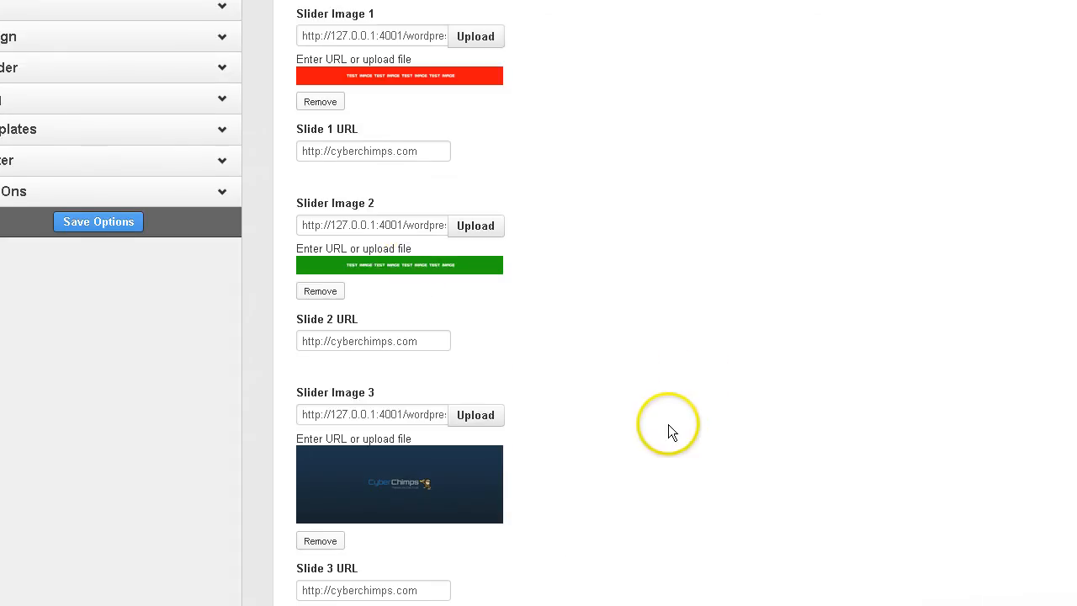